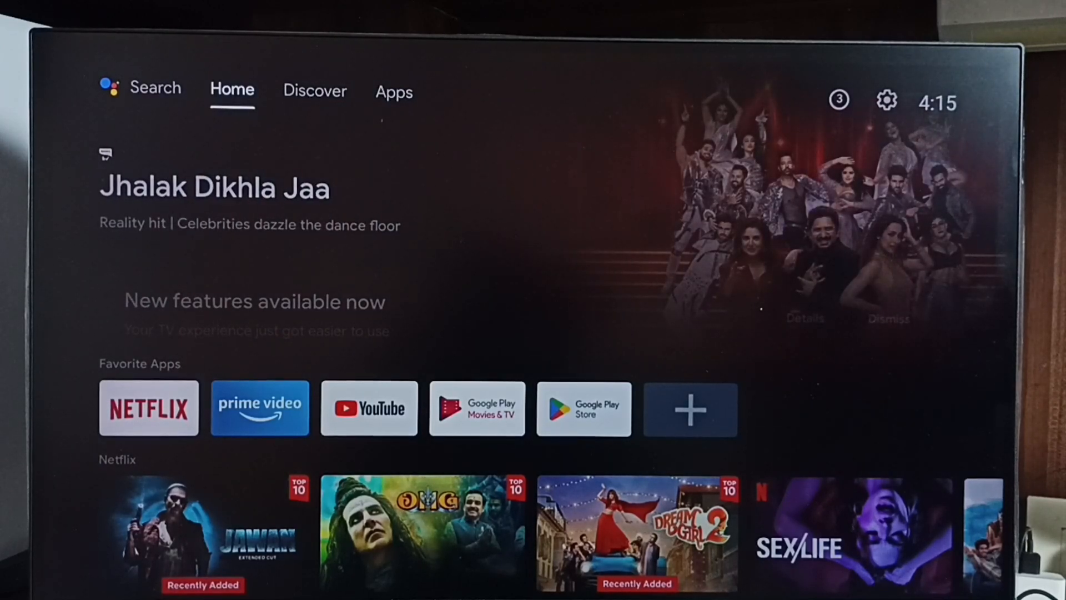
- Move across the home screen from Home through Discover to the Apps tab
{"action": "left_click", "coordinate": [314, 90]}
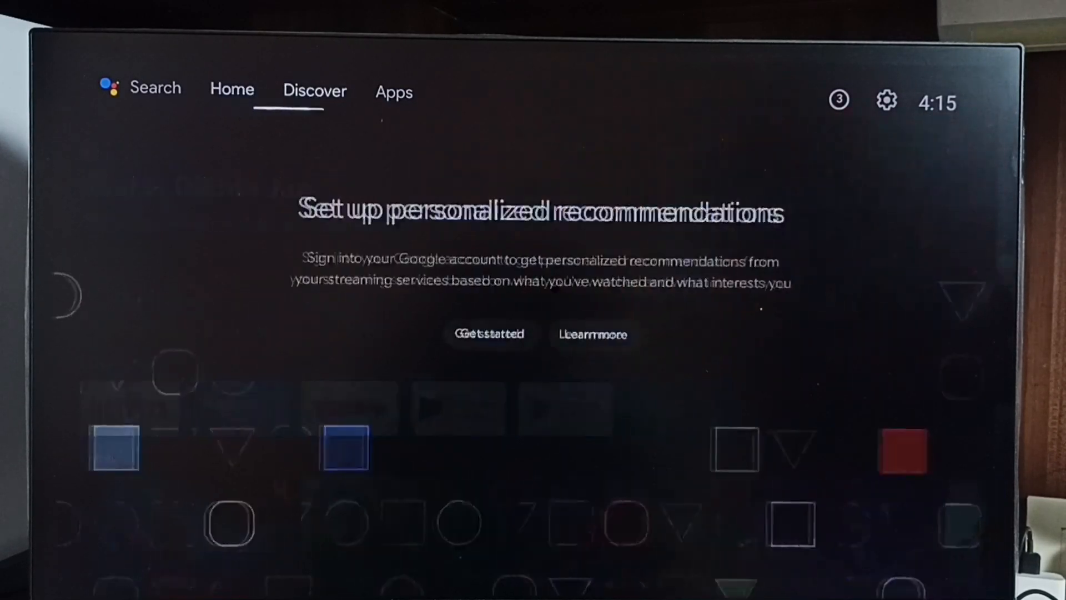
{"action": "left_click", "coordinate": [394, 92]}
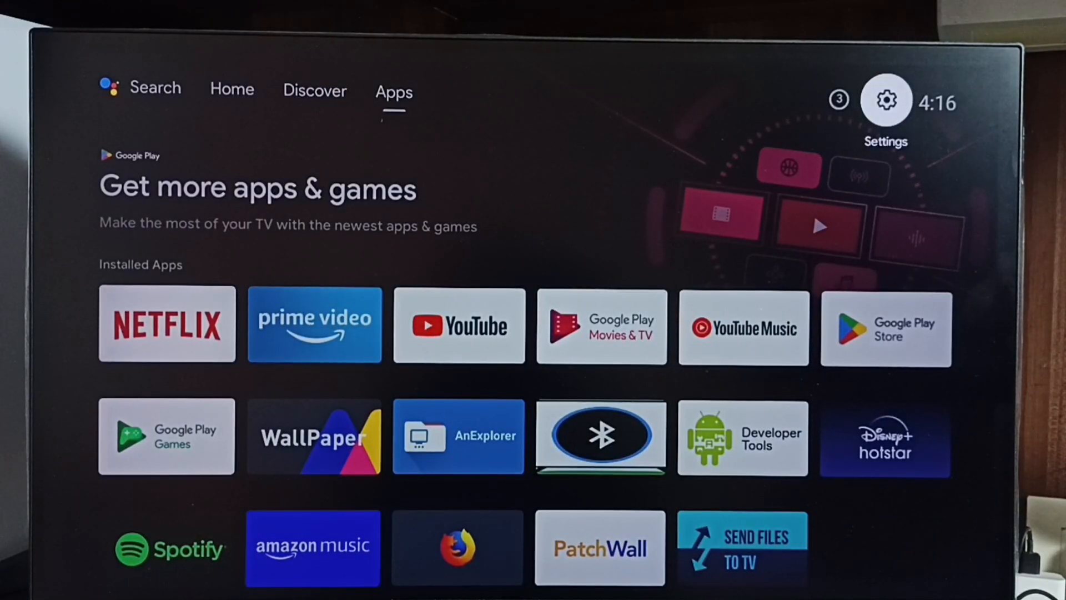
- Go into Settings, then Device Preferences, then the About page
{"action": "left_click", "coordinate": [885, 98]}
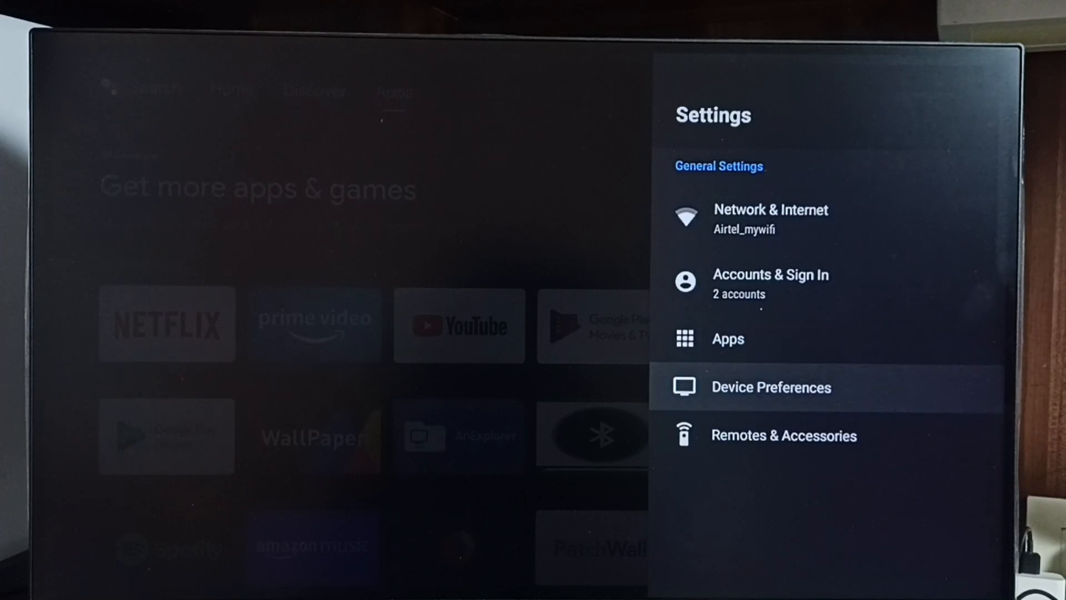
{"action": "left_click", "coordinate": [771, 387]}
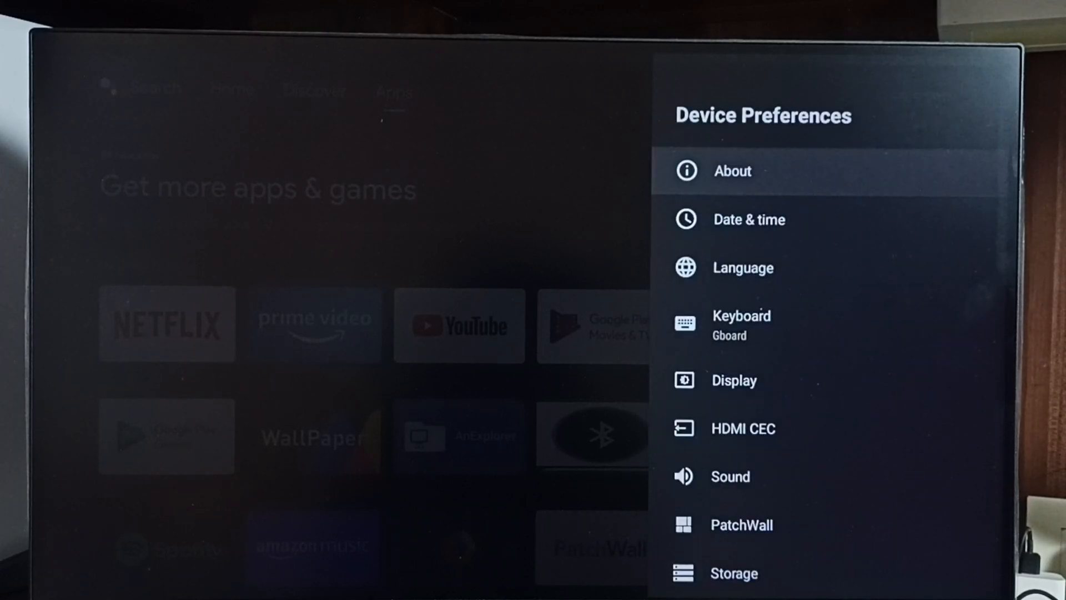
{"action": "left_click", "coordinate": [733, 171]}
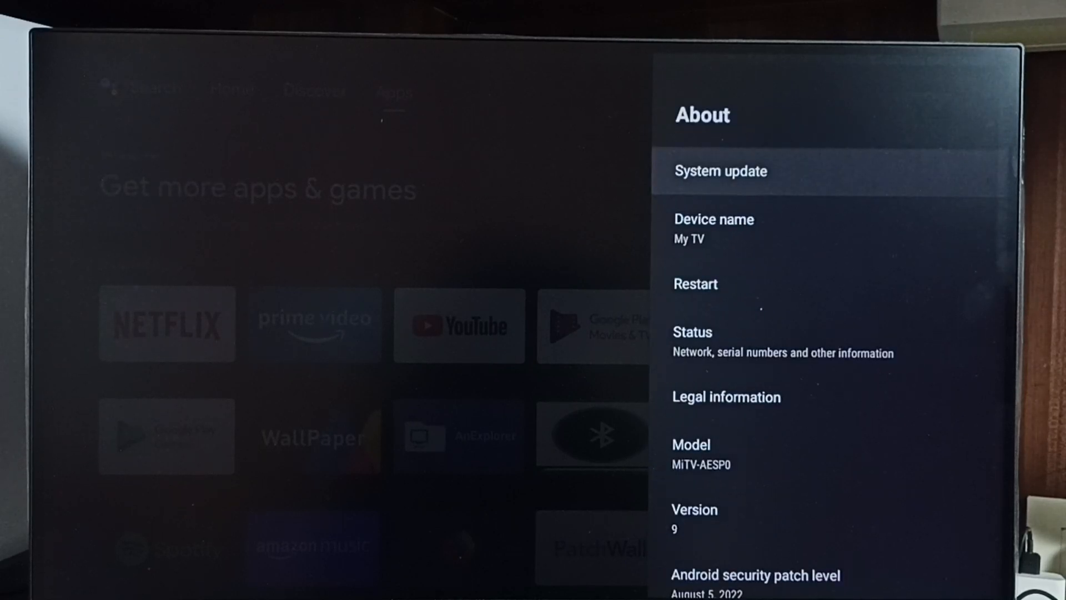
- Activate Build seven times until 'You are now a developer!', then return to Device Preferences at Developer options
{"action": "scroll", "scroll_direction": "down", "scroll_amount": 3}
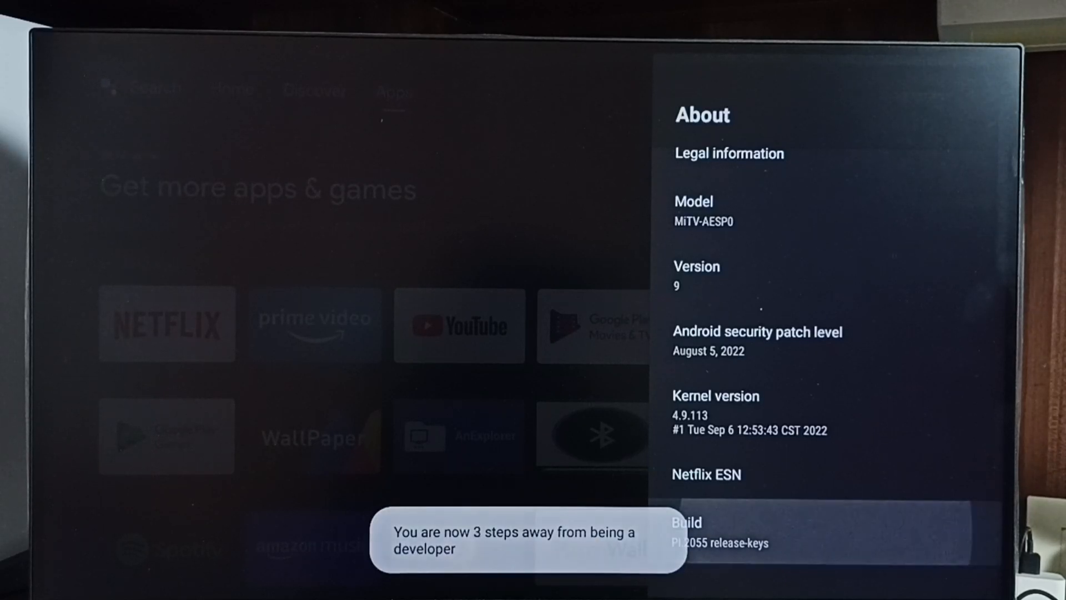
{"action": "left_click", "coordinate": [816, 532]}
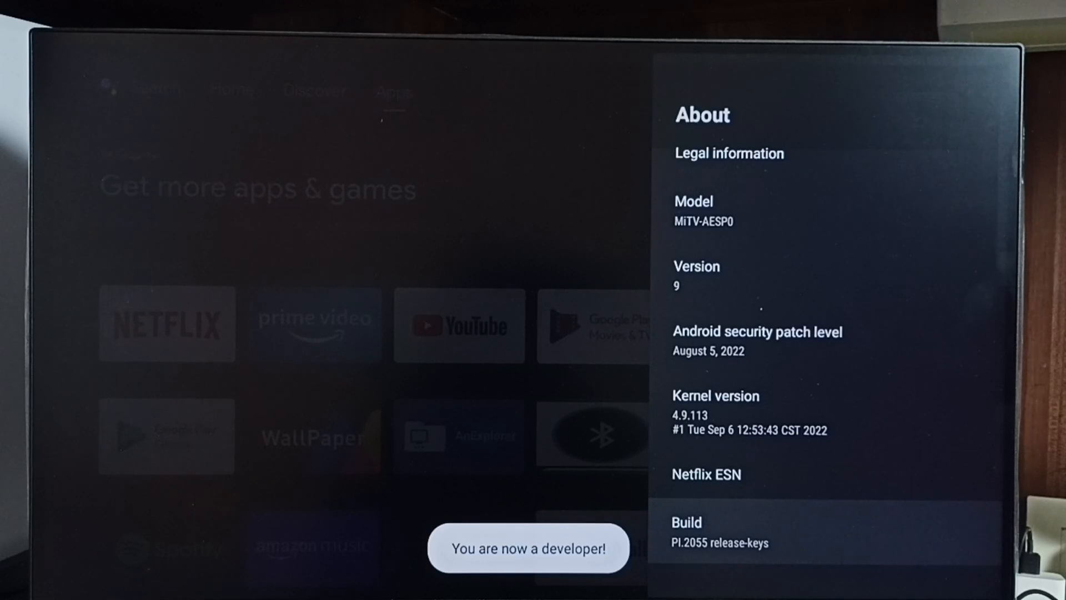
{"action": "key", "text": "Back"}
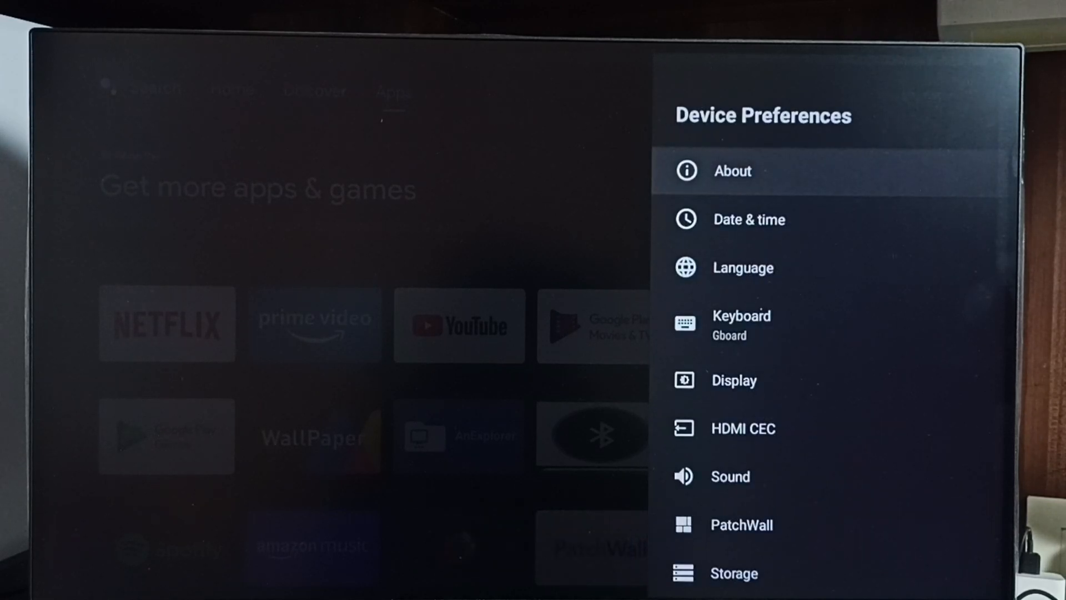
{"action": "scroll", "scroll_direction": "down", "scroll_amount": 3}
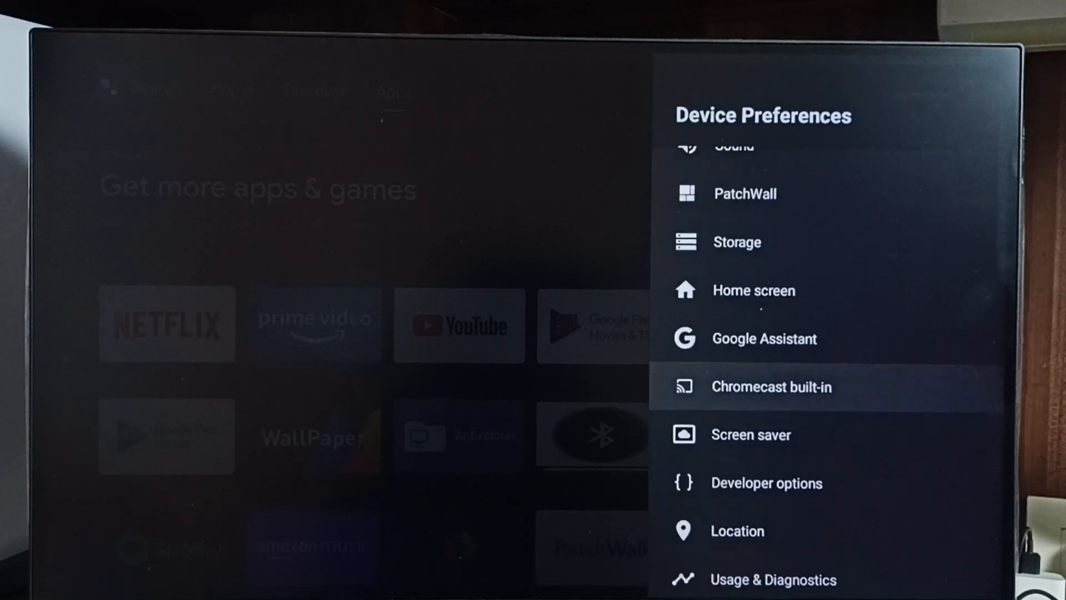
{"action": "scroll", "scroll_direction": "down", "scroll_amount": 3}
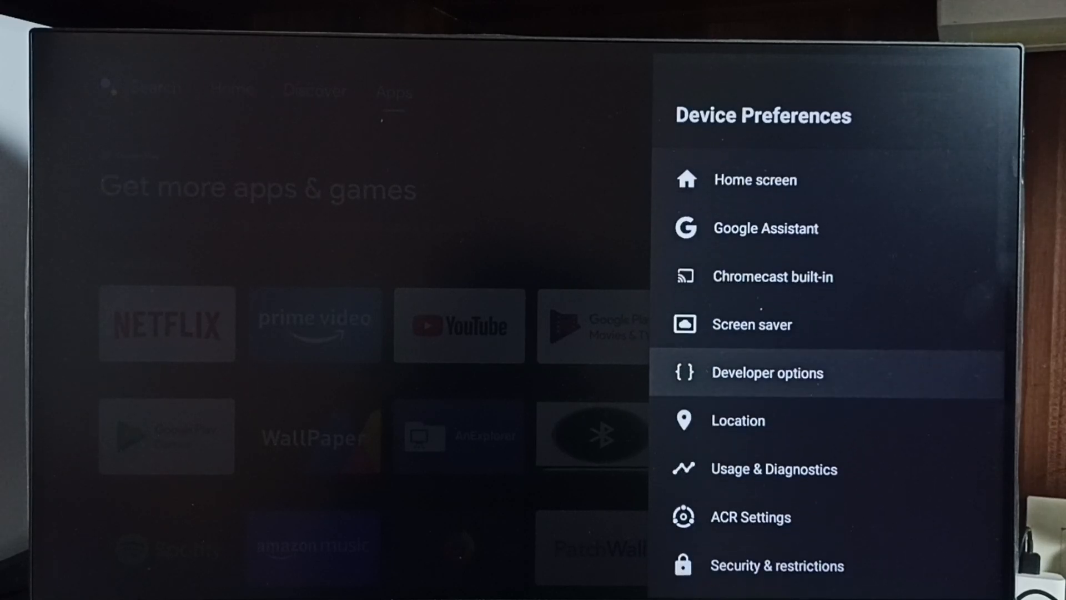
- Enter Developer options and bring the Debugging section into view
{"action": "left_click", "coordinate": [767, 373]}
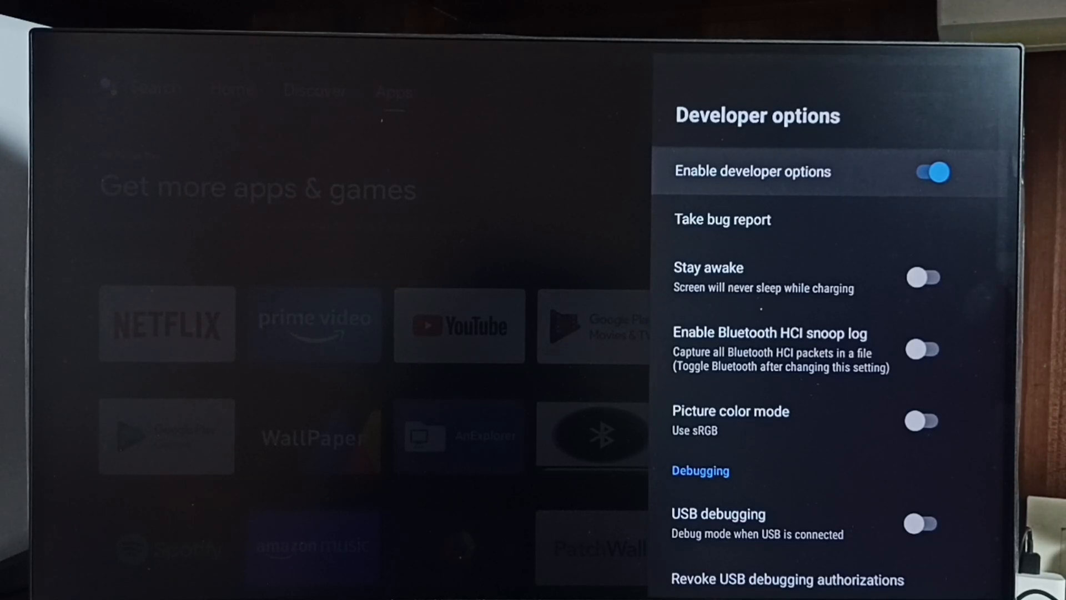
{"action": "scroll", "scroll_direction": "down", "scroll_amount": 3}
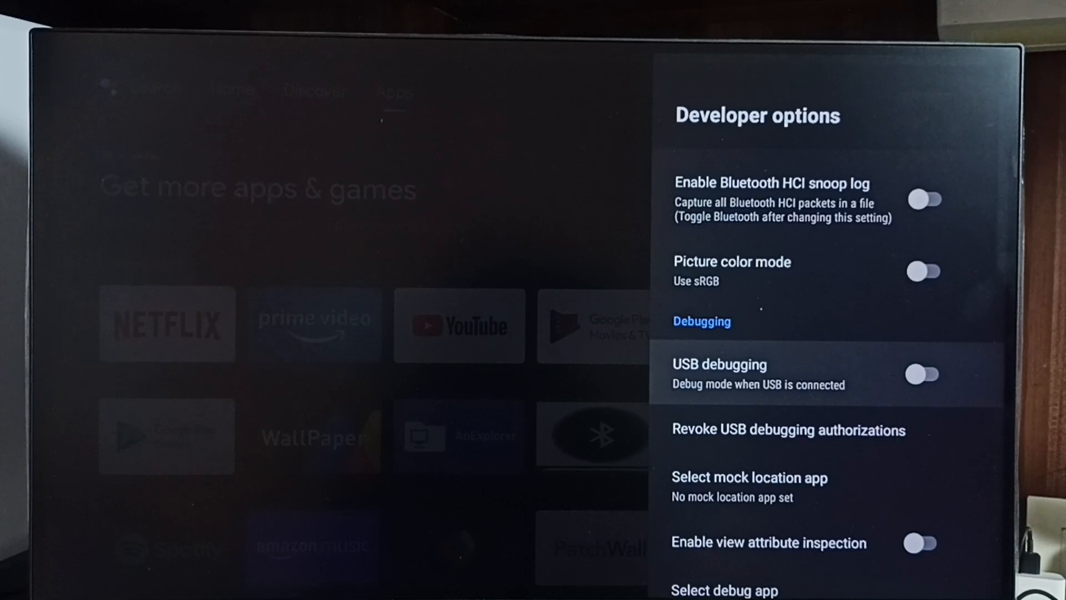
- Switch USB debugging on and confirm OK in the Allow USB debugging prompt
{"action": "left_click", "coordinate": [922, 374]}
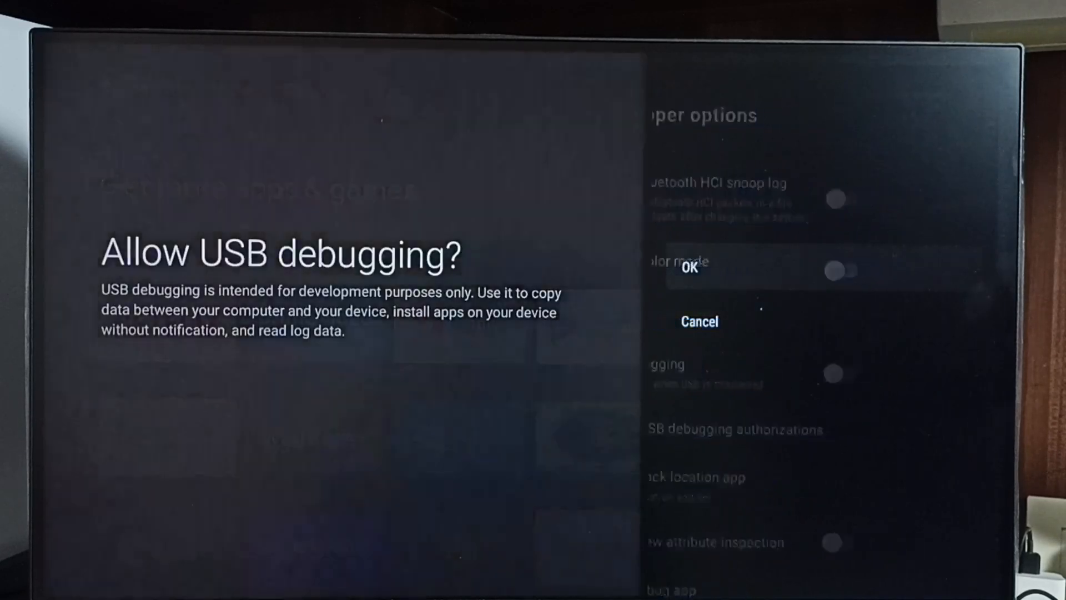
{"action": "left_click", "coordinate": [690, 268]}
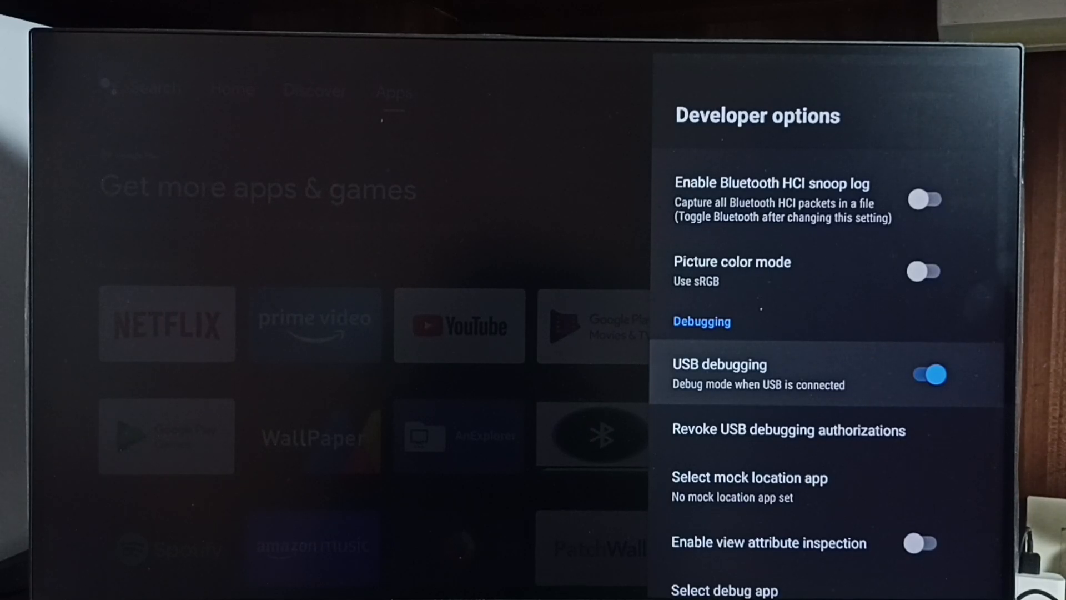
- Switch USB debugging off, then turn off Enable developer options at the top
{"action": "left_click", "coordinate": [925, 374]}
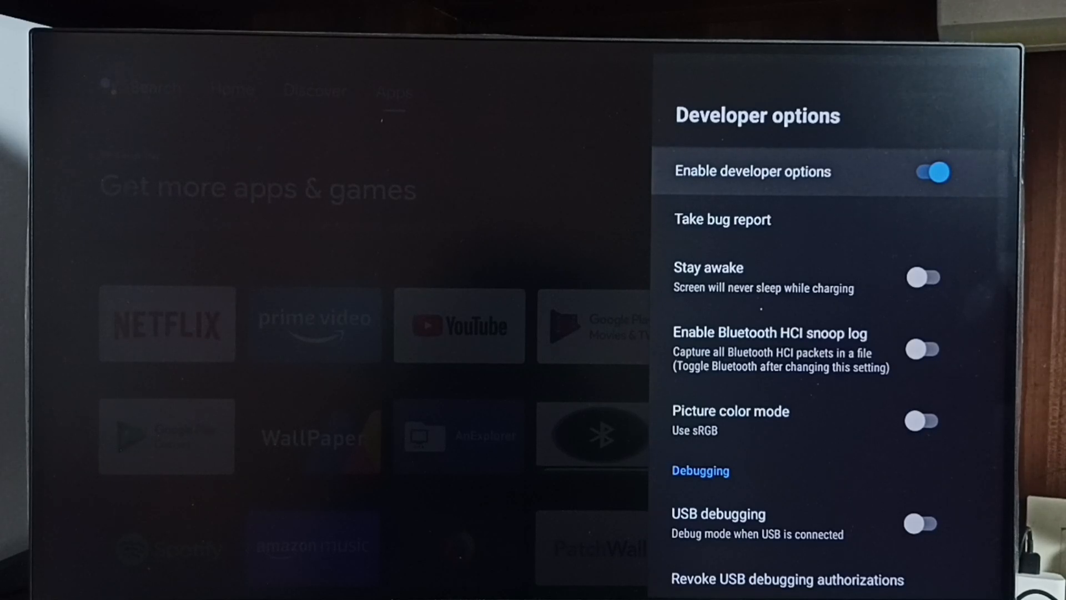
{"action": "left_click", "coordinate": [929, 172]}
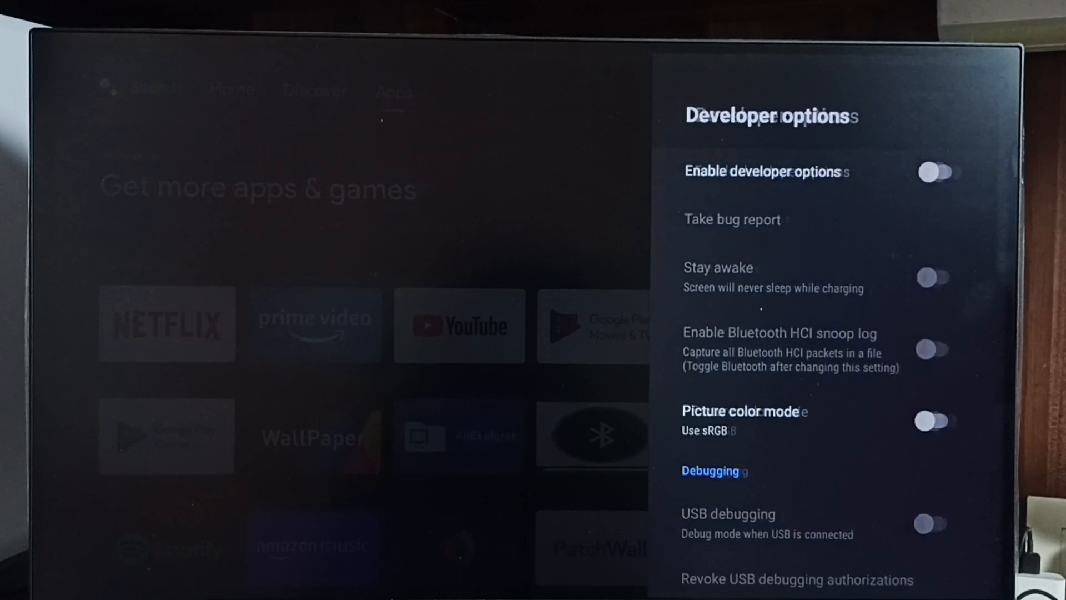
- Return to Device Preferences and scroll toward Reset, confirming Developer options is gone
{"action": "key", "text": "Back"}
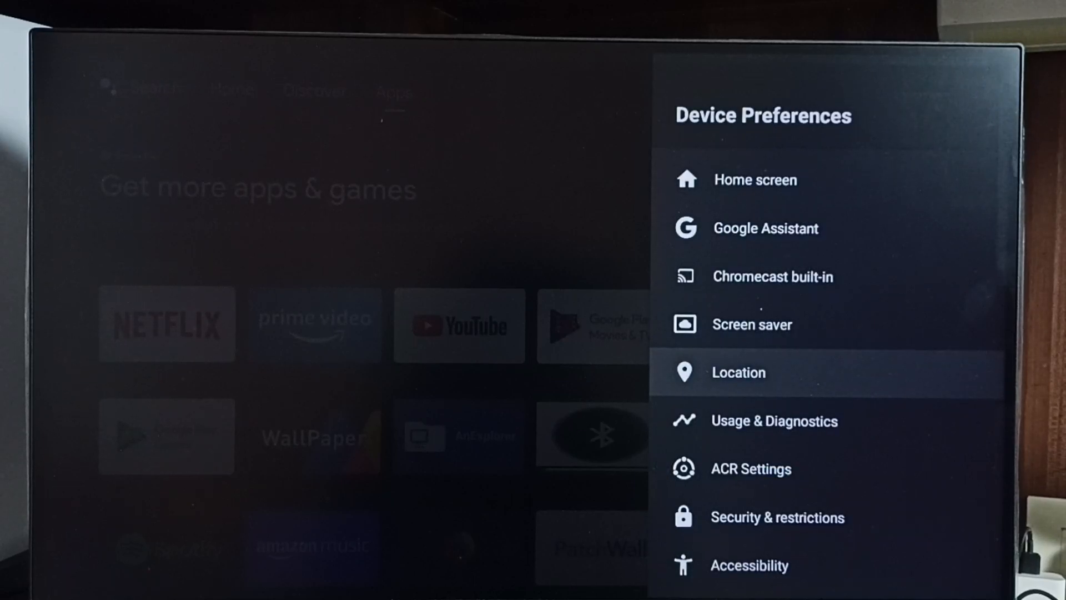
{"action": "scroll", "scroll_direction": "down", "scroll_amount": 3}
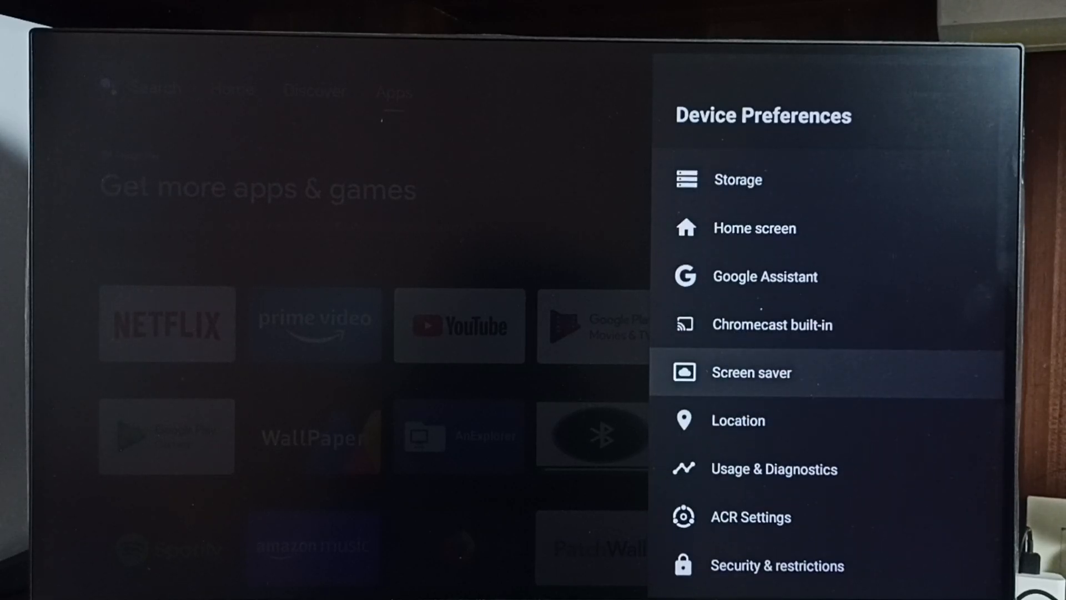
{"action": "scroll", "scroll_direction": "down", "scroll_amount": 3}
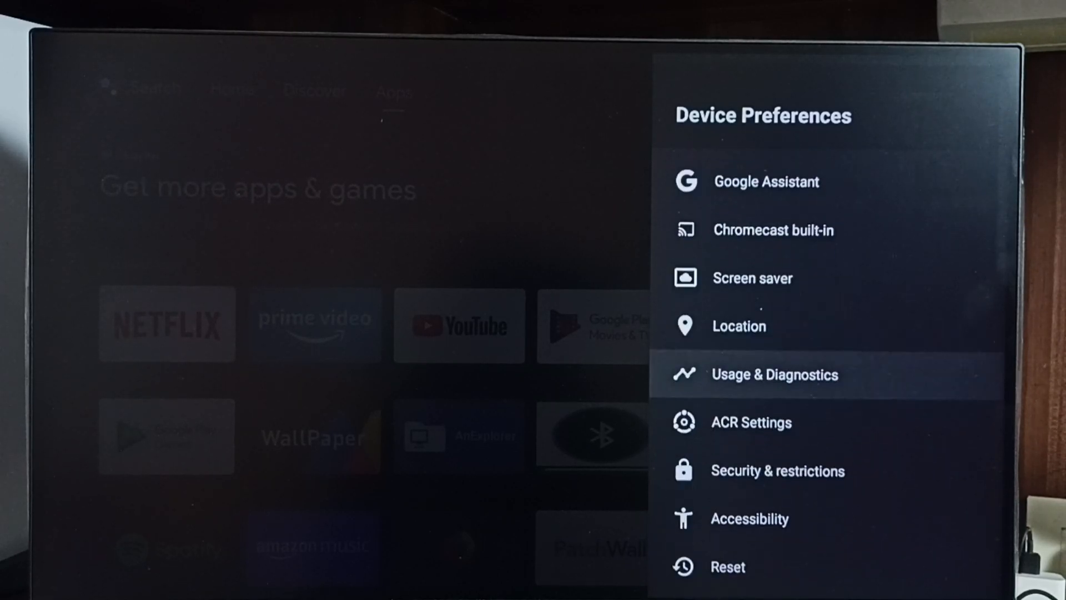